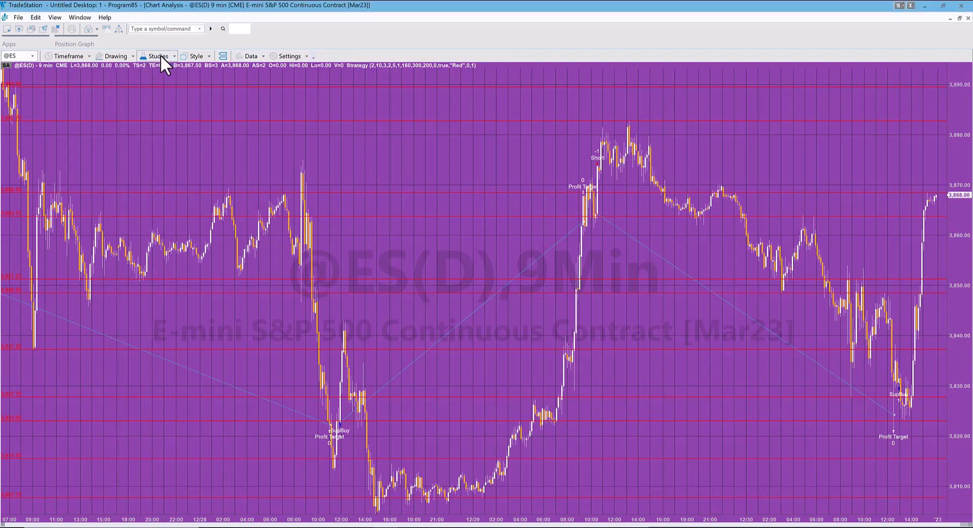
click(158, 55)
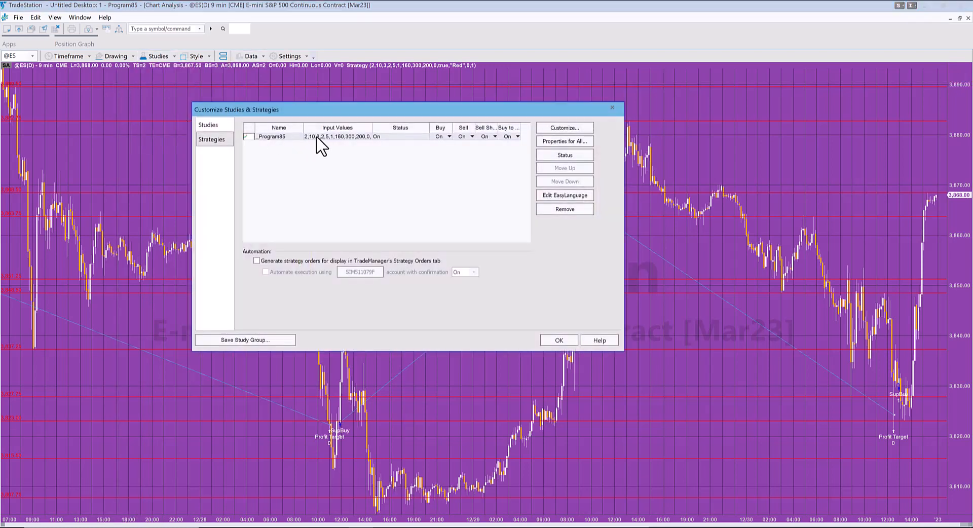
- Show _Program85's inputs: CombineVal 2, TradeProximityTolerance 10, Strength 5, TargetTicks 160, TrailTicks 300, StopLossTicks 200
click(564, 128)
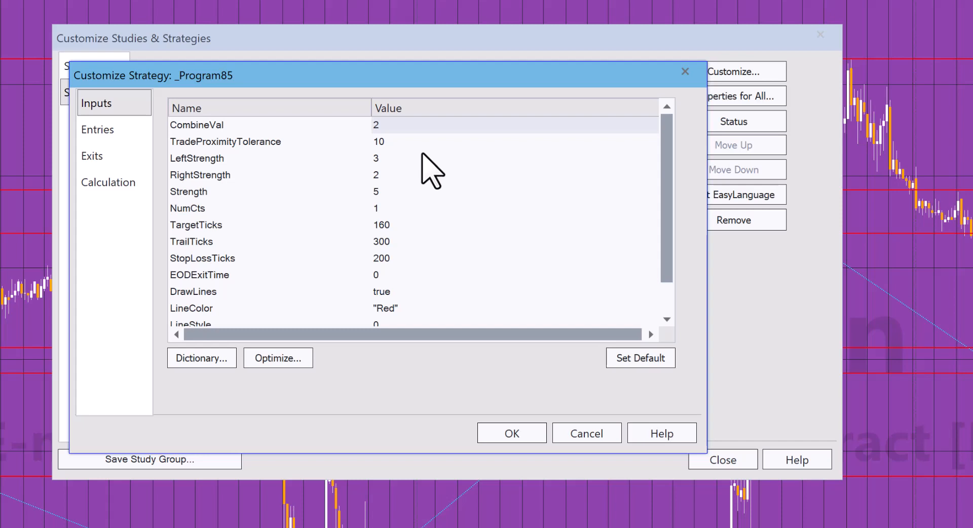
mouse_move(269, 152)
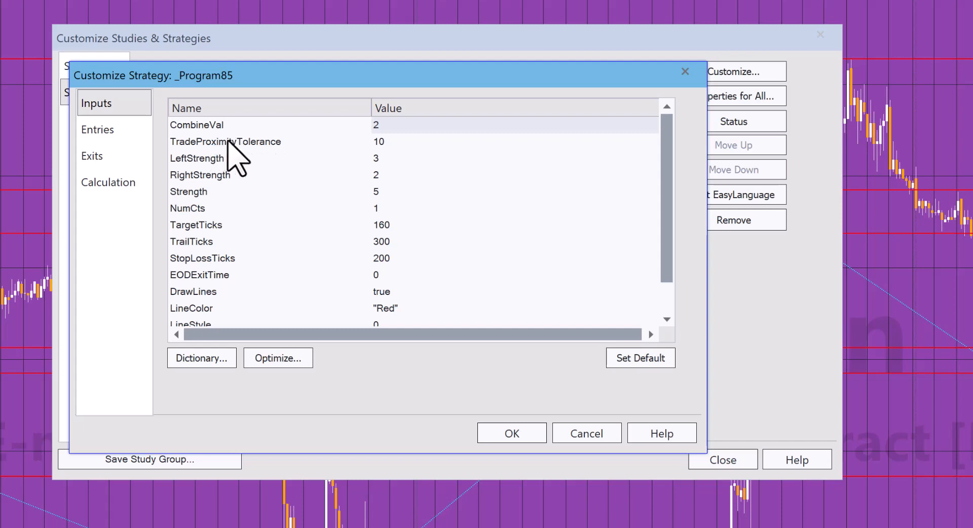
mouse_move(284, 168)
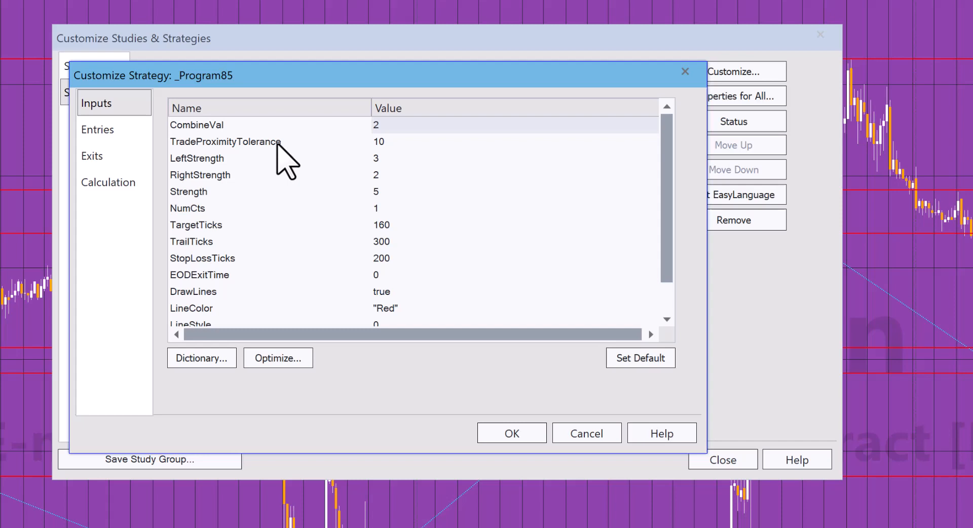
mouse_move(386, 160)
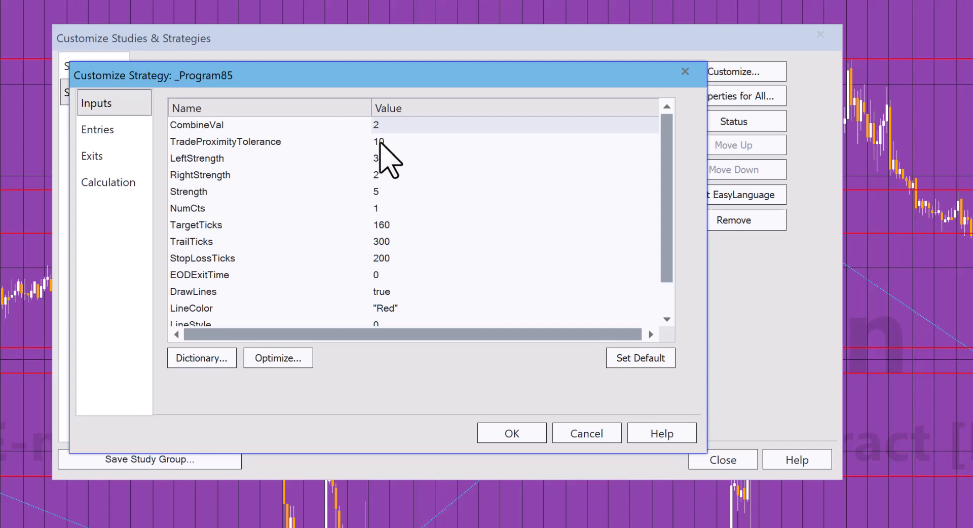
mouse_move(388, 211)
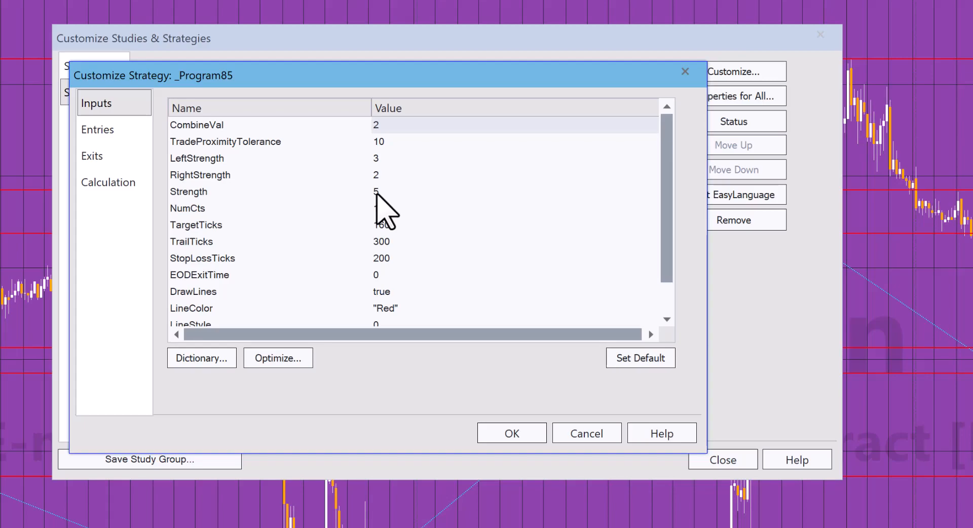
- Show the _Program85 EasyLanguage source at its example filter section with LongFilter and ShortFilter set TRUE
click(511, 433)
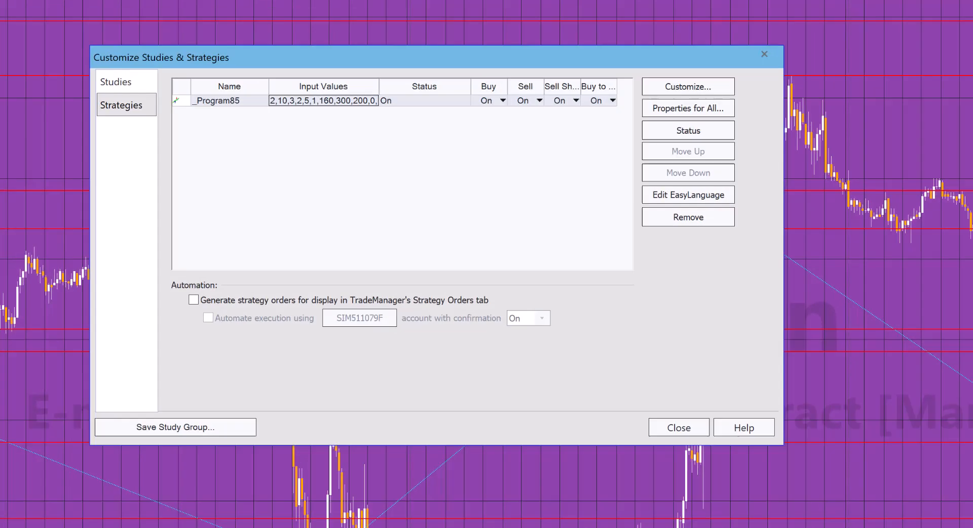
click(688, 195)
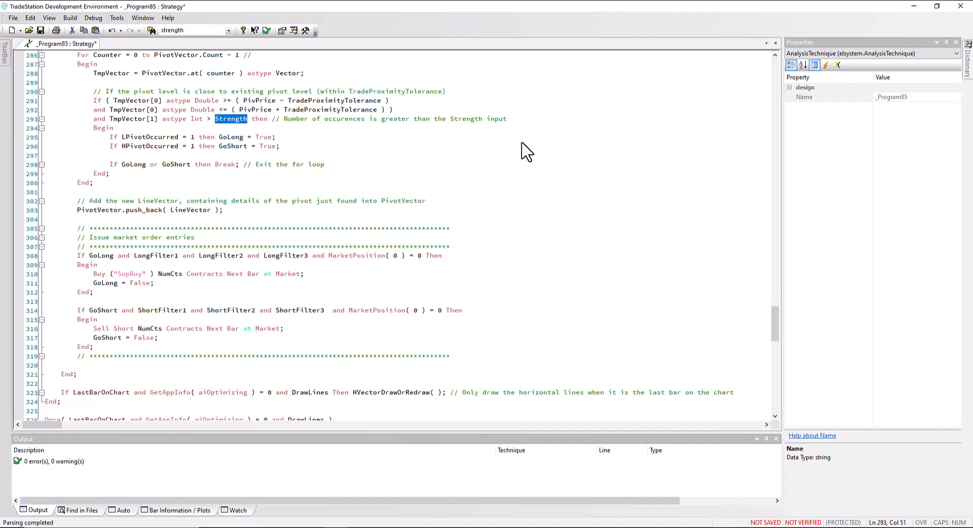
scroll(up, 3)
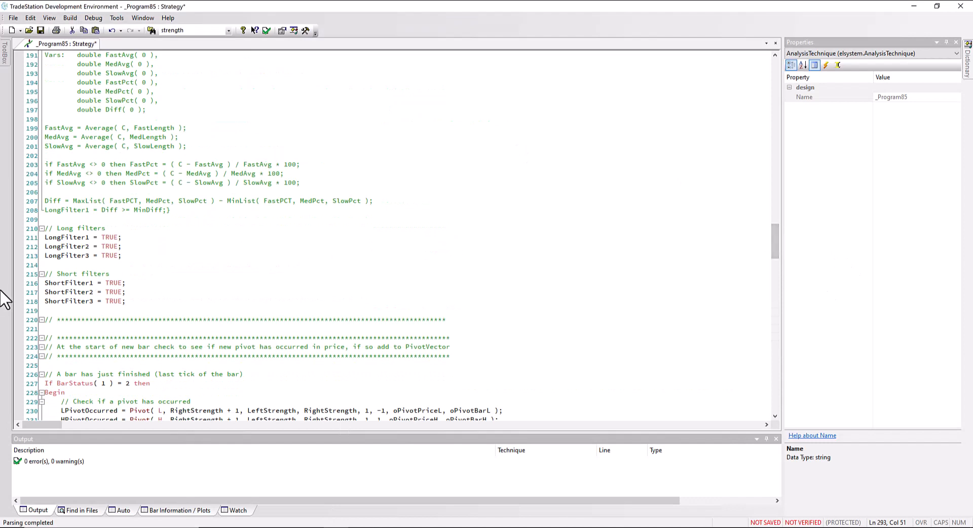
mouse_move(386, 100)
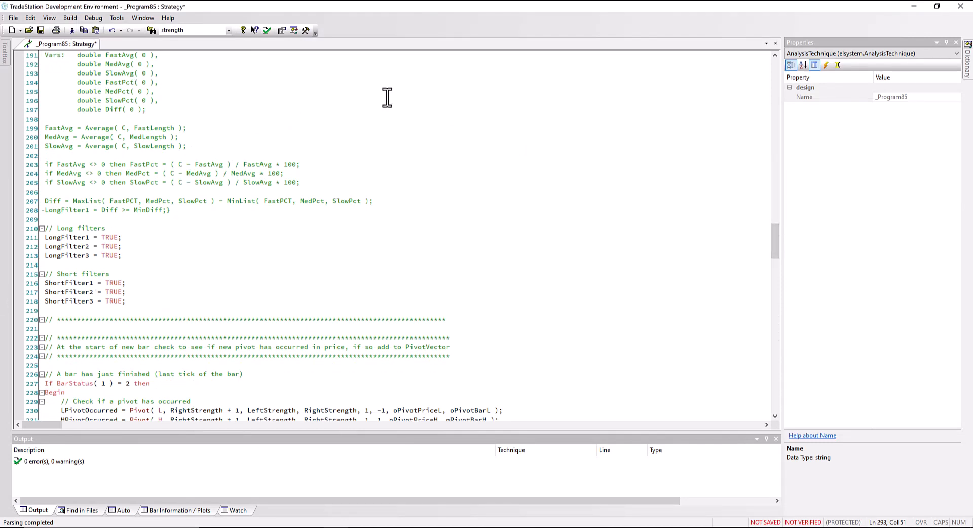
scroll(up, 3)
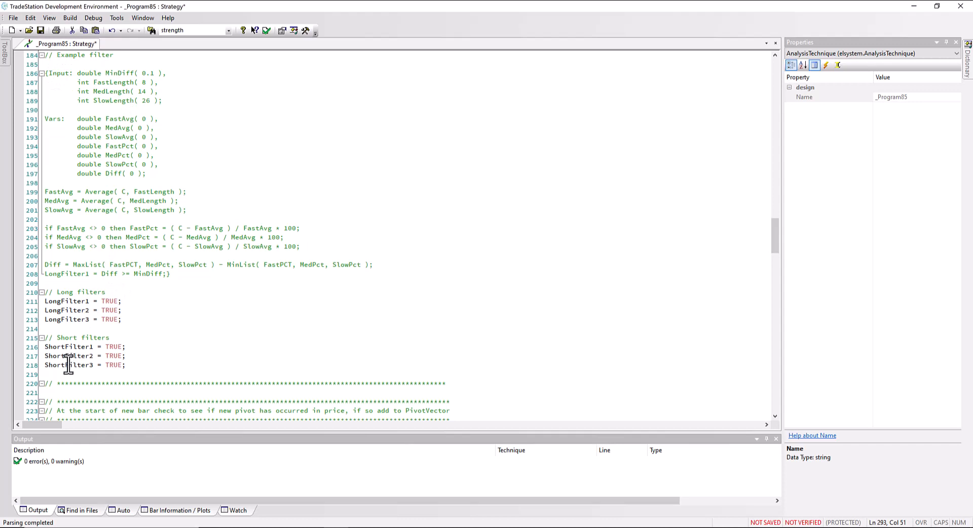
mouse_move(141, 320)
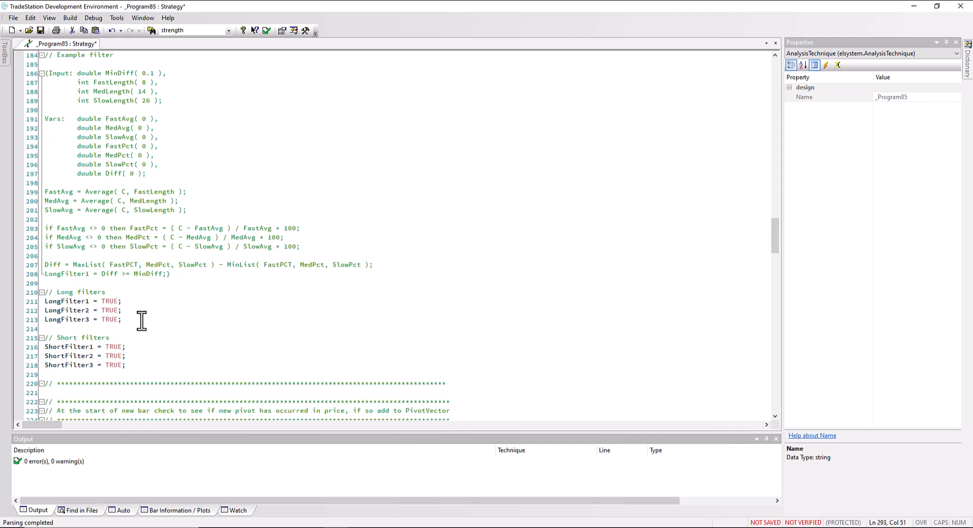
mouse_move(698, 247)
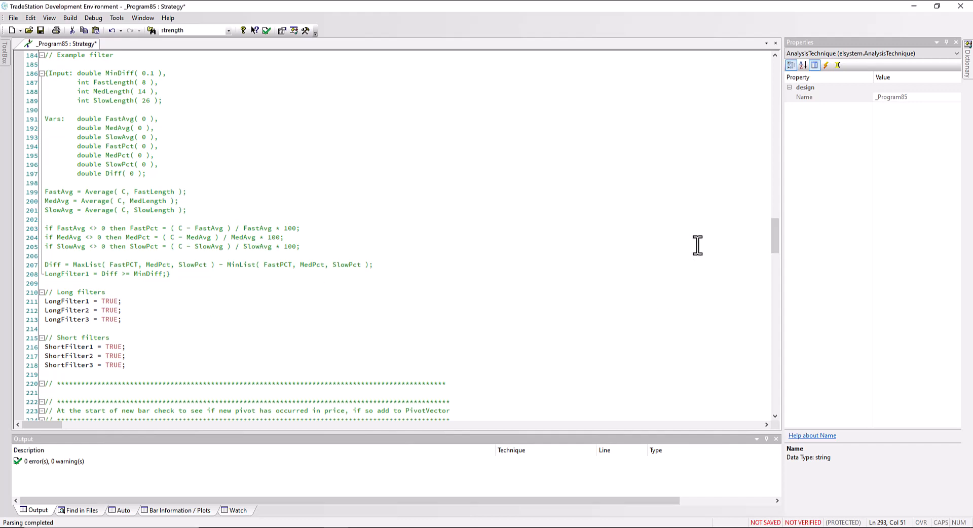
scroll(down, 3)
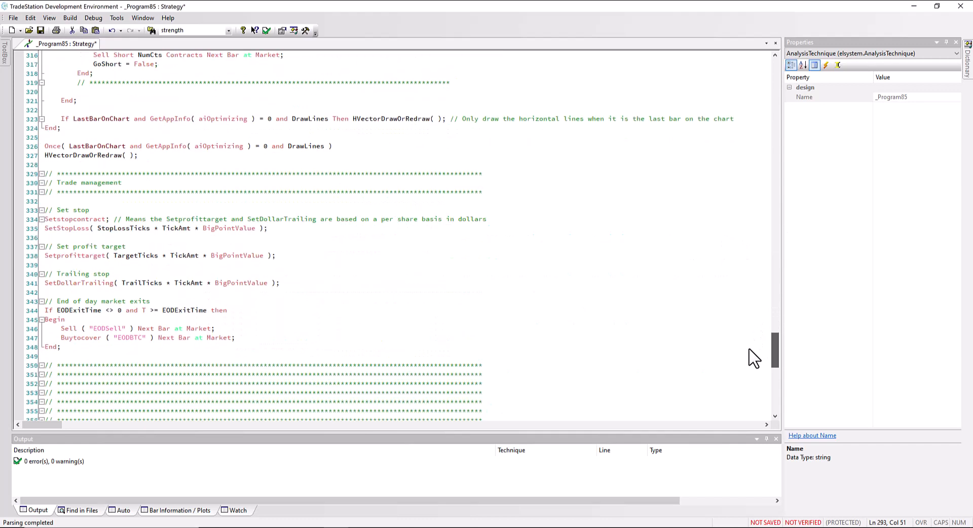
mouse_move(504, 283)
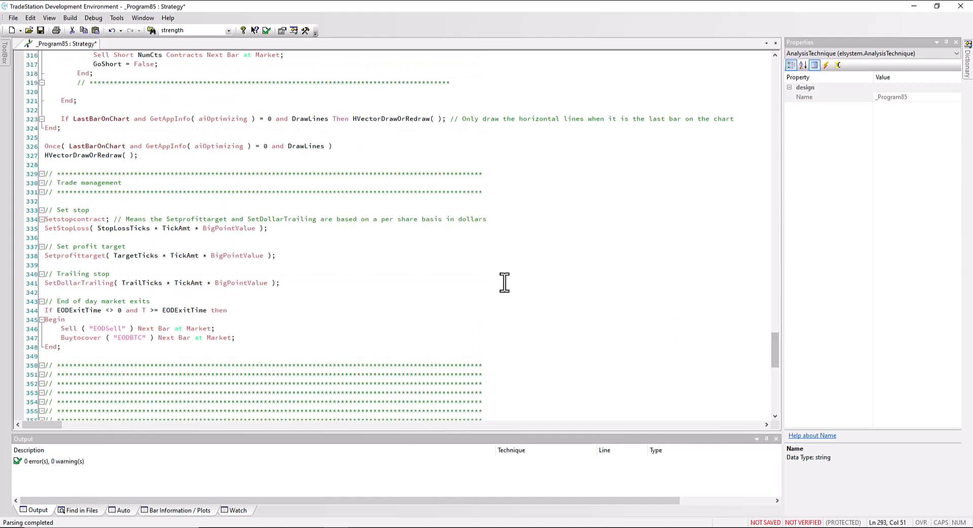
mouse_move(71, 275)
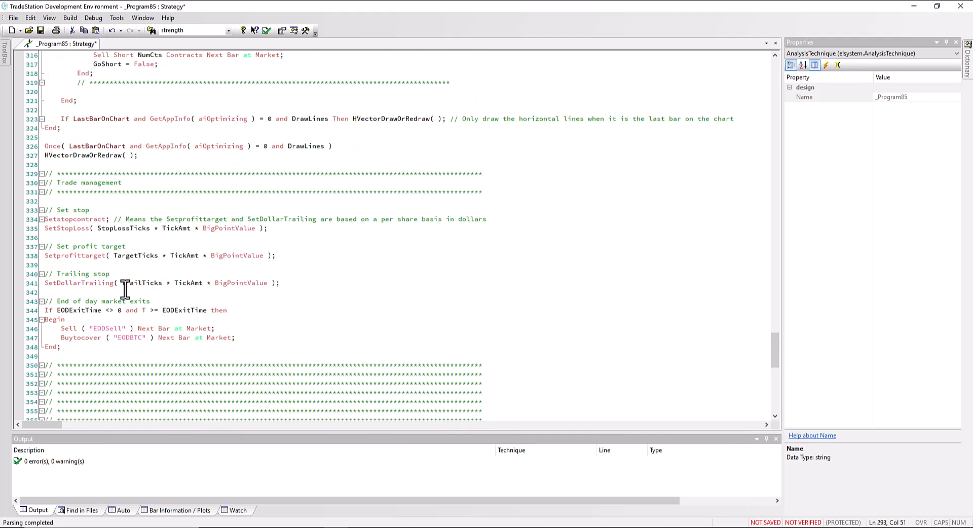
mouse_move(107, 328)
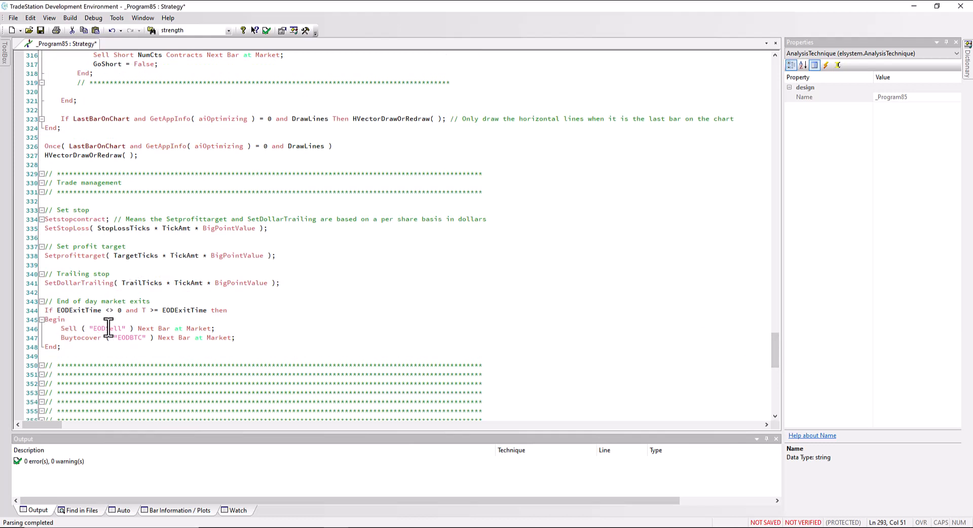